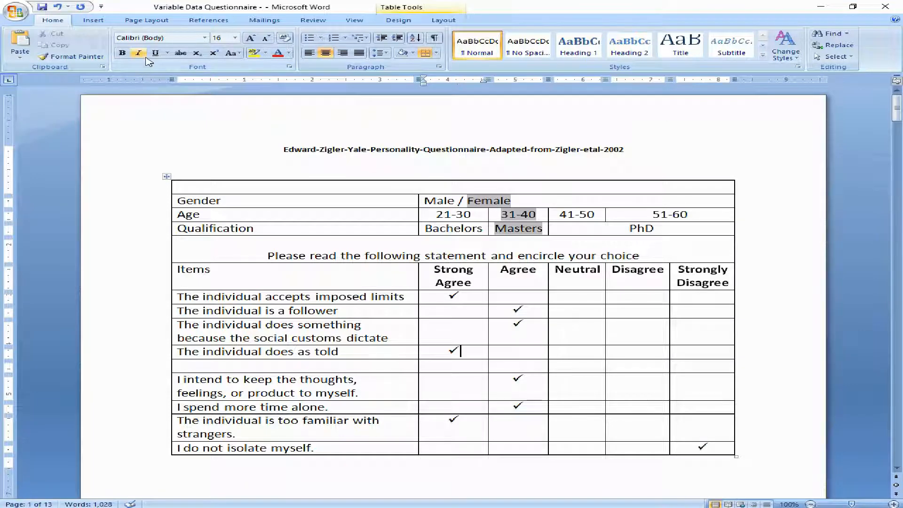
pyautogui.moveTo(138, 53)
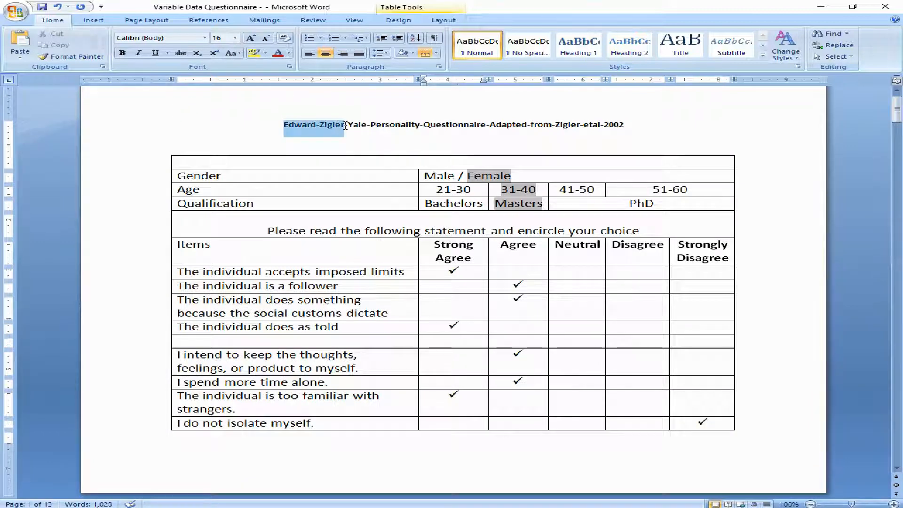
# Select and review the later social-behaviour item statements in the Word questionnaire.
pyautogui.moveTo(343, 124); pyautogui.dragTo(486, 124)
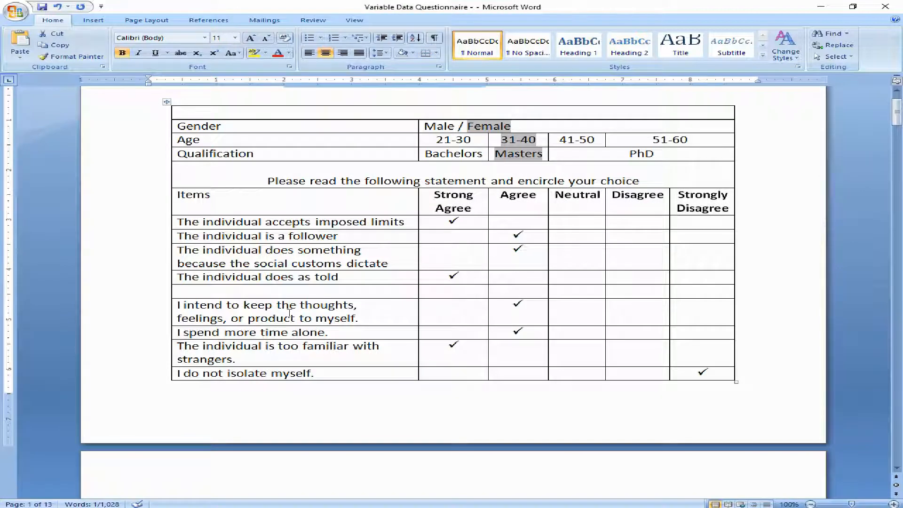
pyautogui.moveTo(180, 304); pyautogui.dragTo(235, 359)
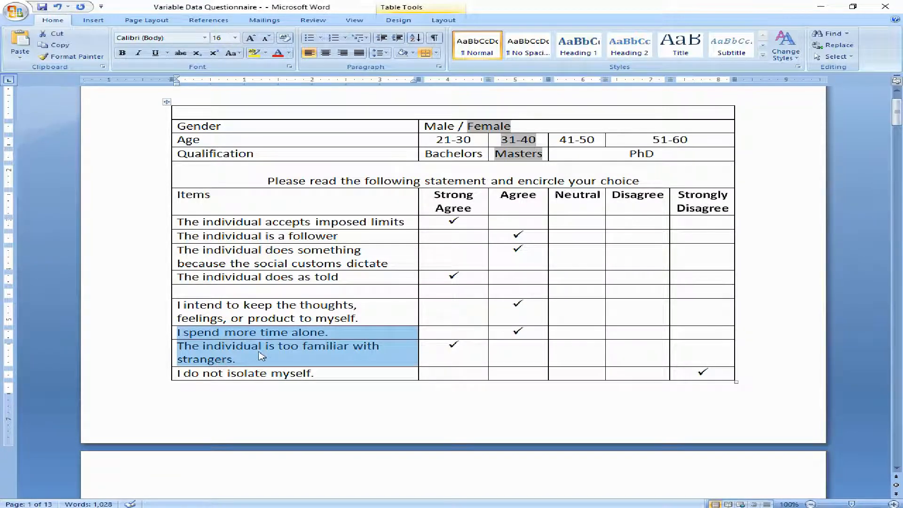
pyautogui.moveTo(241, 359)
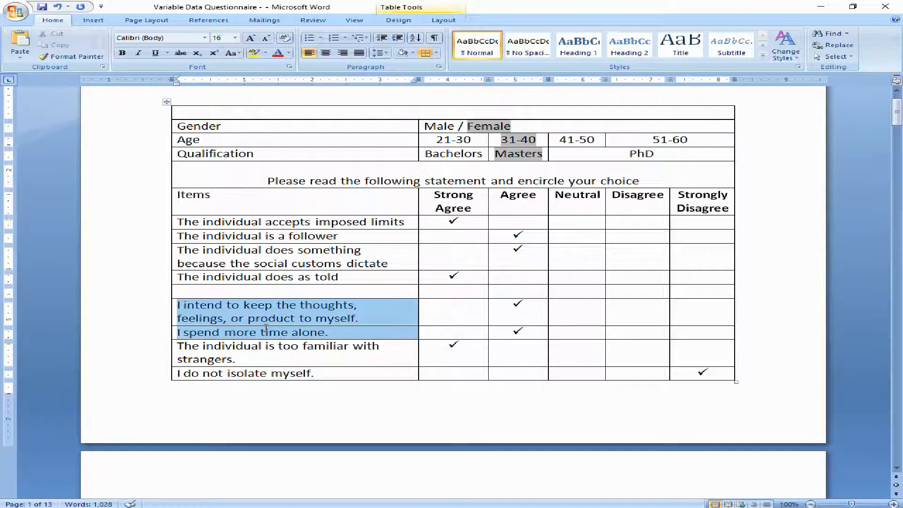
pyautogui.moveTo(241, 326)
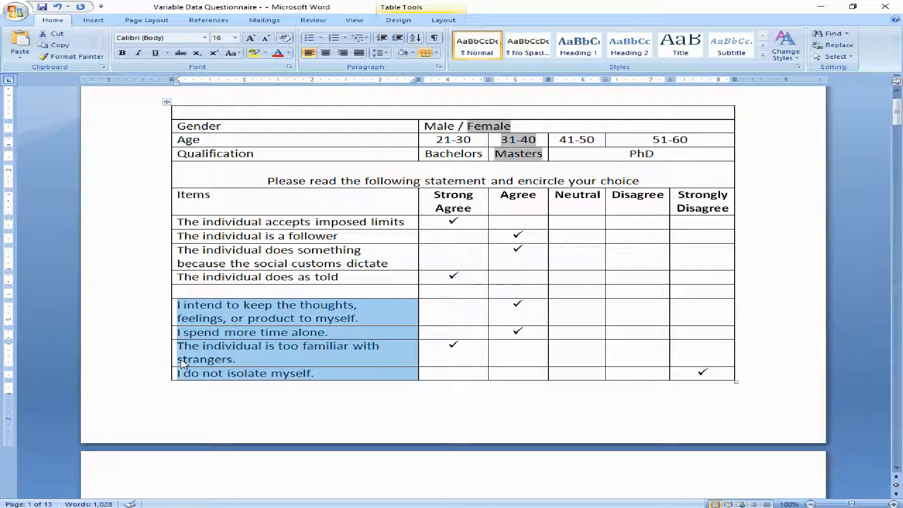
pyautogui.click(194, 358)
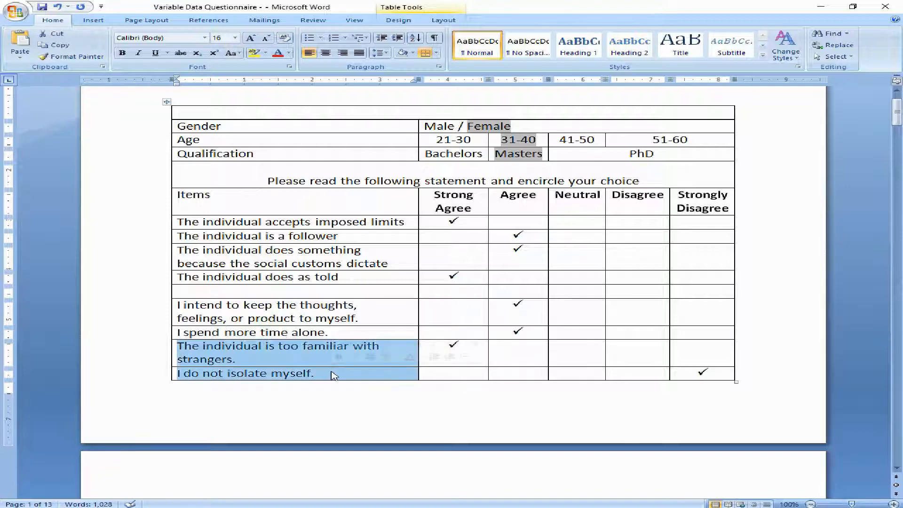
pyautogui.click(307, 373)
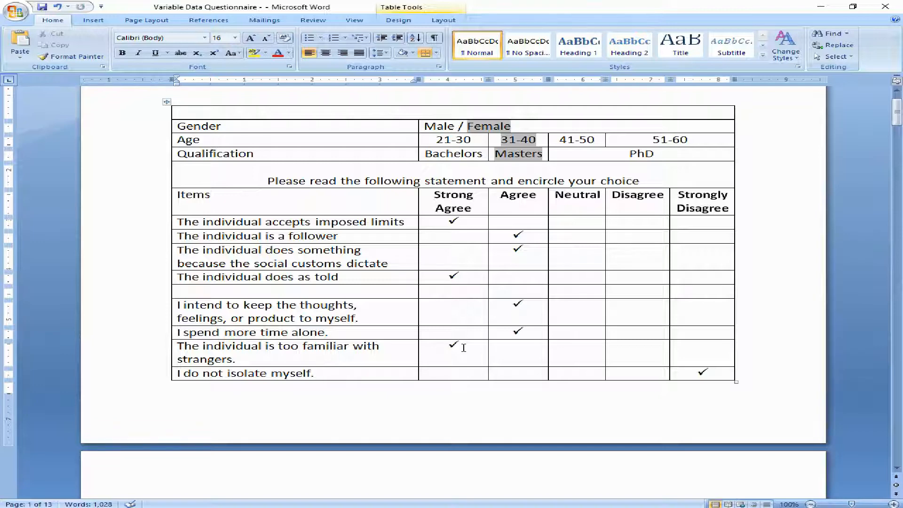
# Move the 'too familiar with strangers' tick from Strong Agree to Strongly Disagree.
pyautogui.doubleClick(453, 346)
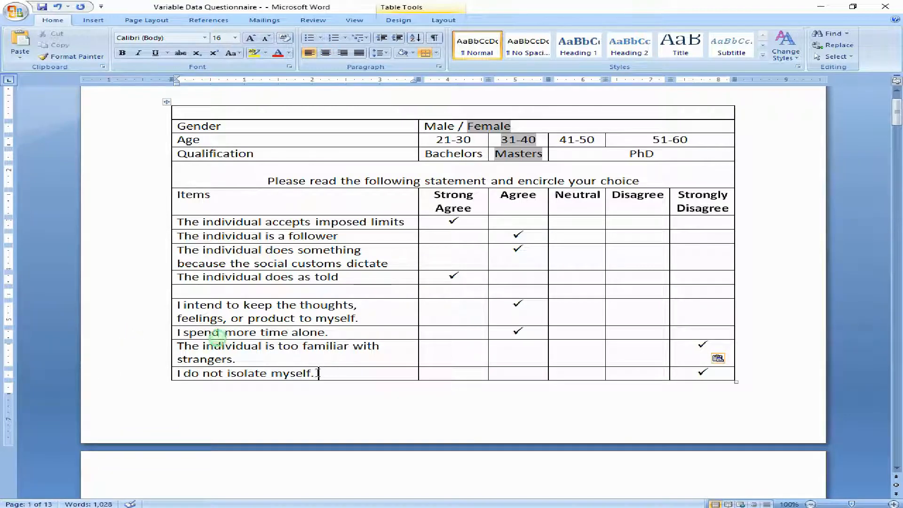
pyautogui.tripleClick(245, 373)
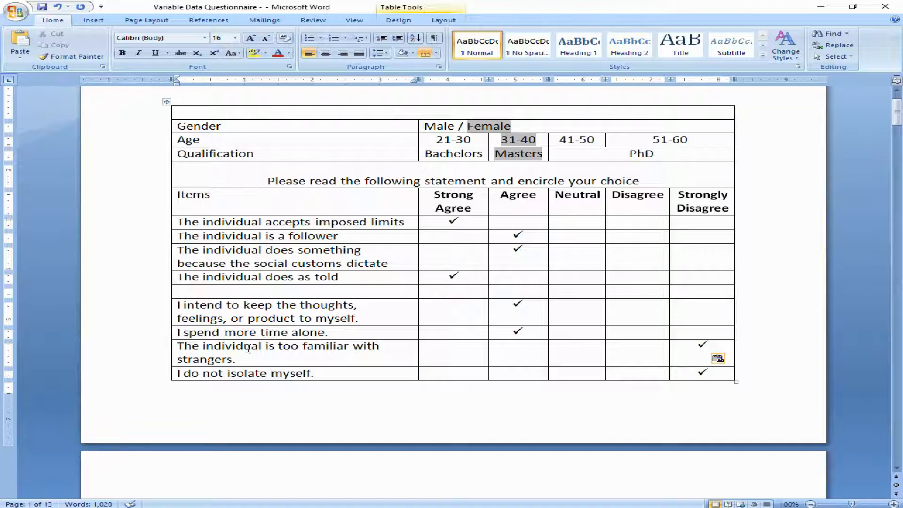
pyautogui.moveTo(179, 305); pyautogui.dragTo(211, 316)
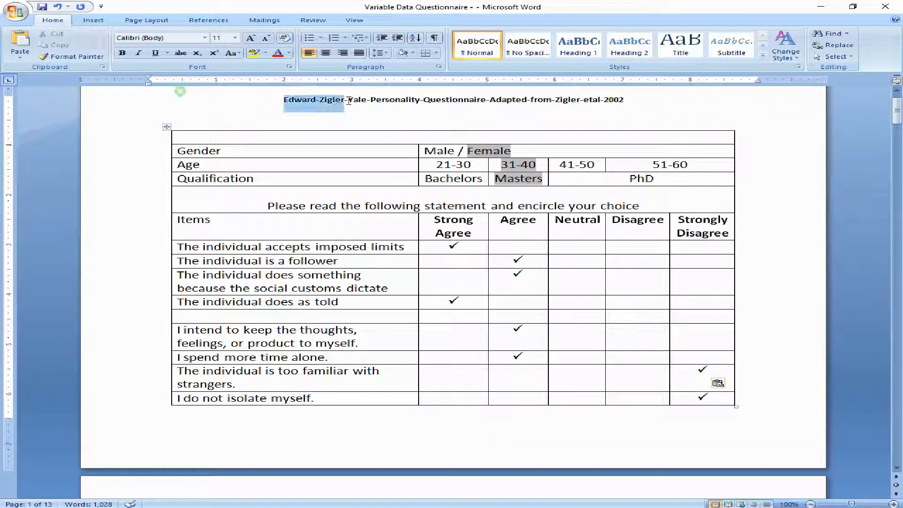
pyautogui.scroll(-3)
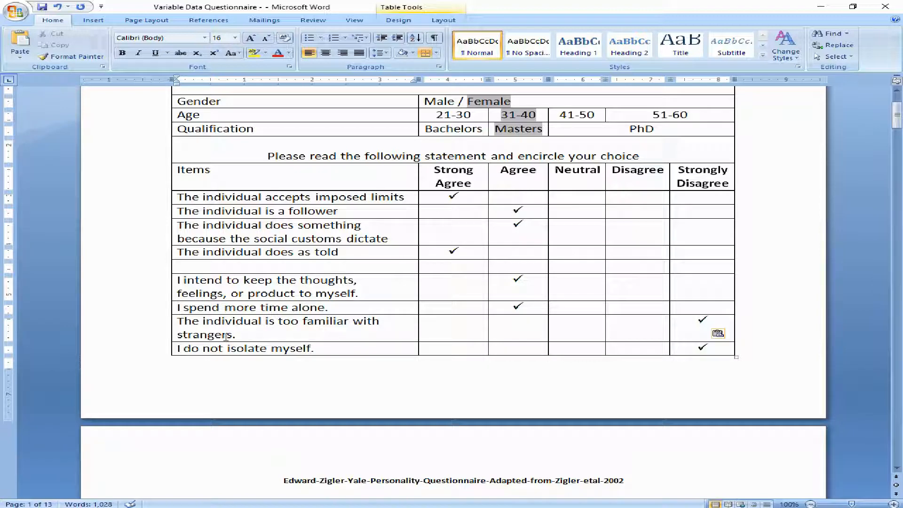
pyautogui.moveTo(499, 288)
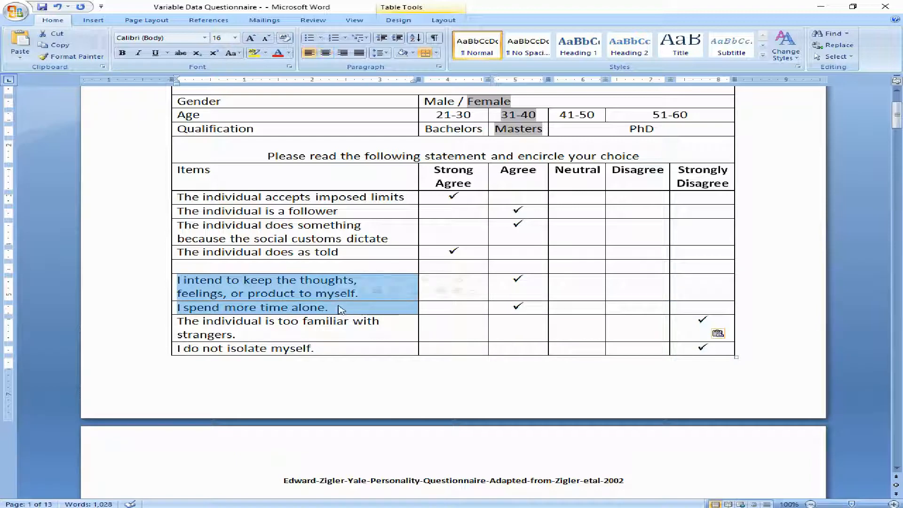
pyautogui.click(299, 292)
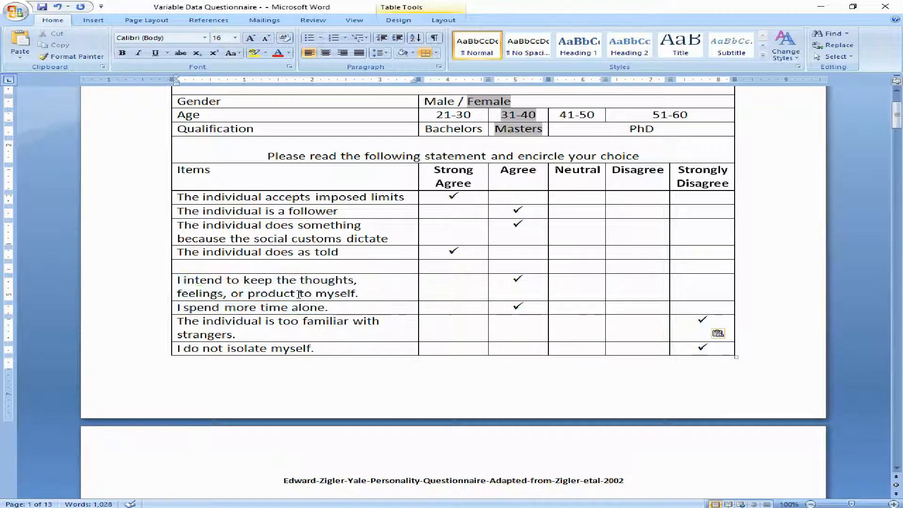
pyautogui.moveTo(181, 279); pyautogui.dragTo(328, 307)
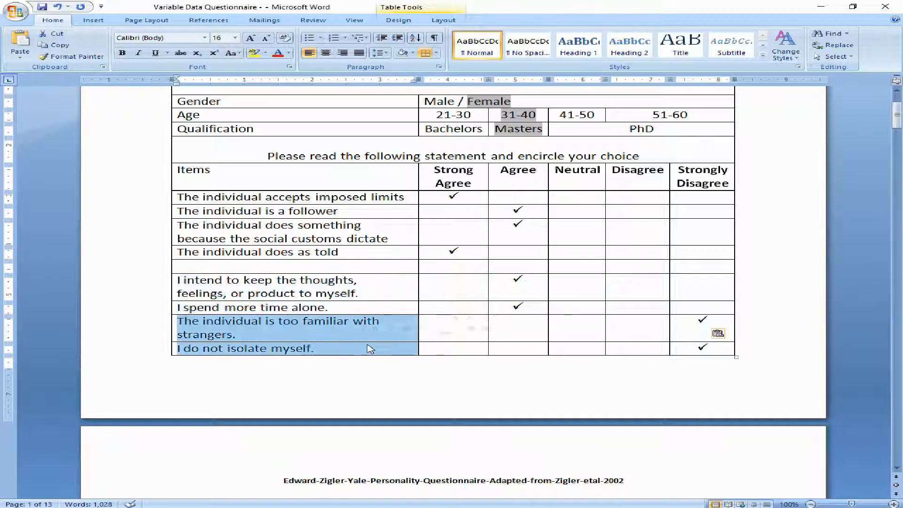
pyautogui.click(637, 320)
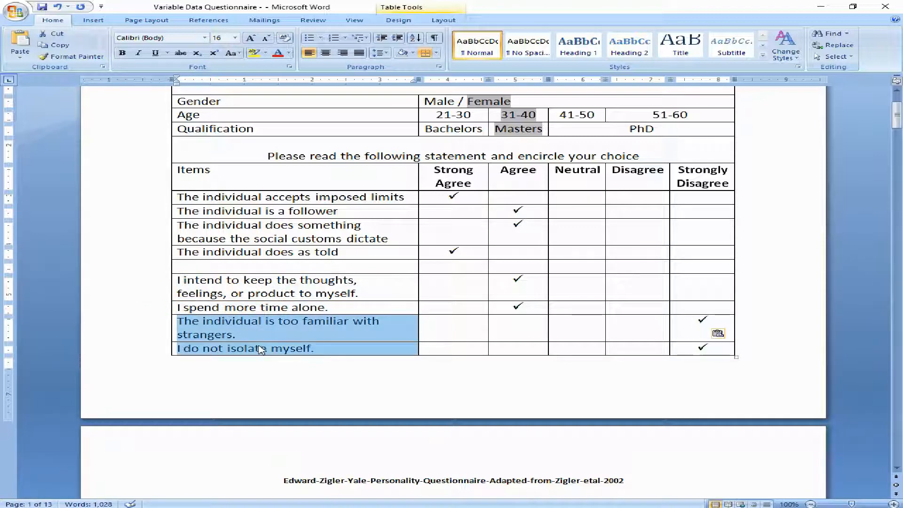
pyautogui.click(261, 348)
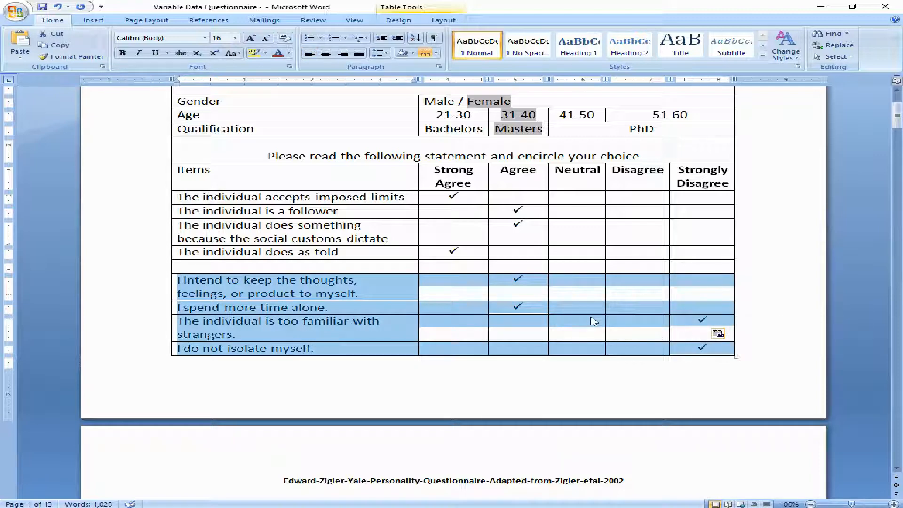
pyautogui.moveTo(577, 313)
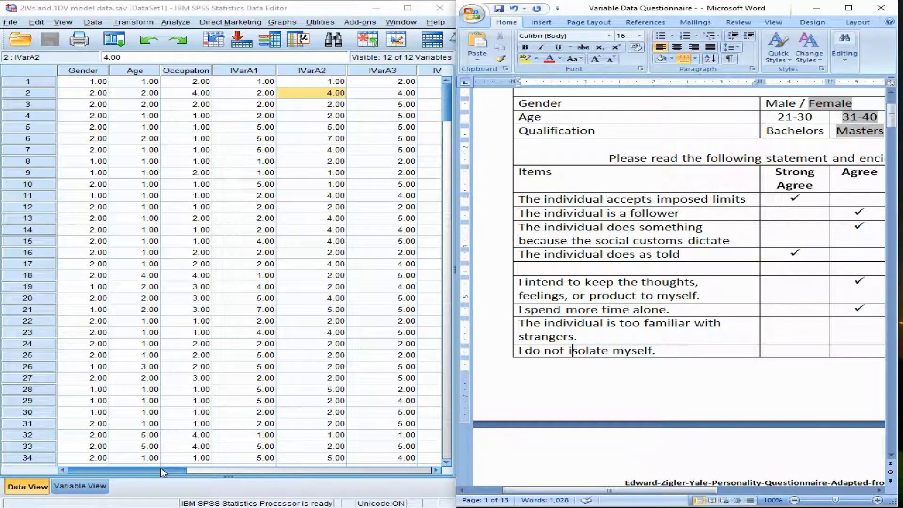
# Check the IVarB3 scores for cases 28, 4, 8 and 6 in the Data Editor.
pyautogui.hscroll(3)
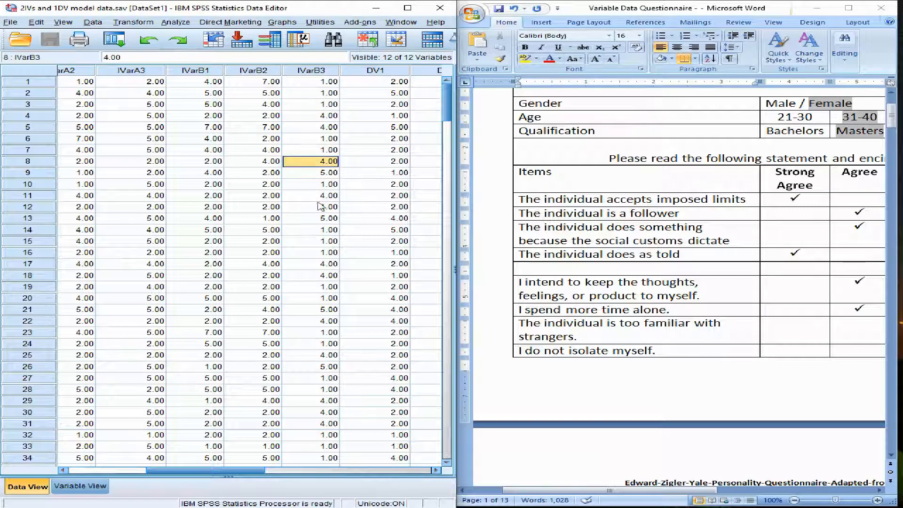
pyautogui.click(311, 389)
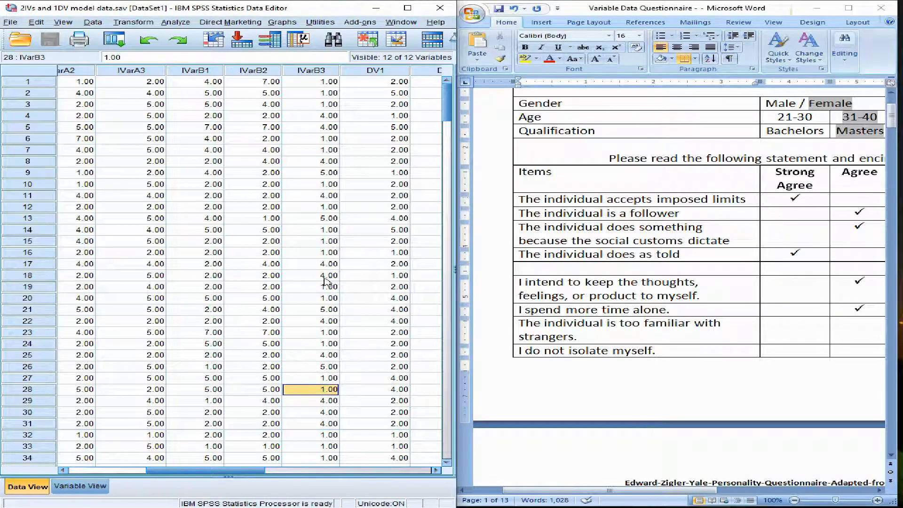
pyautogui.click(310, 115)
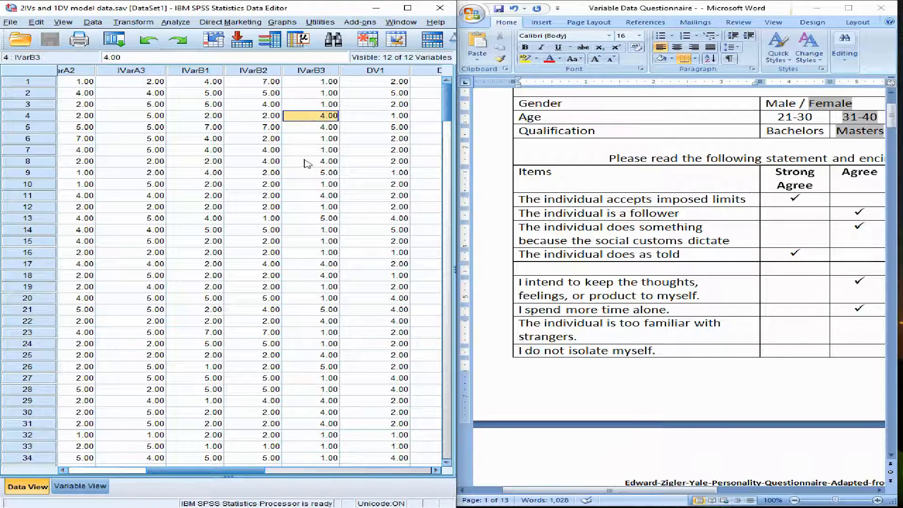
pyautogui.click(310, 161)
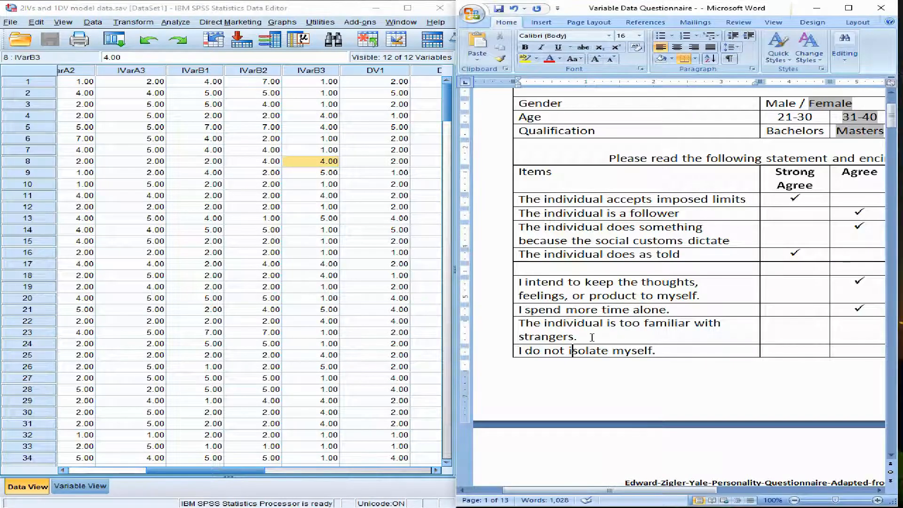
pyautogui.moveTo(517, 322); pyautogui.dragTo(582, 337)
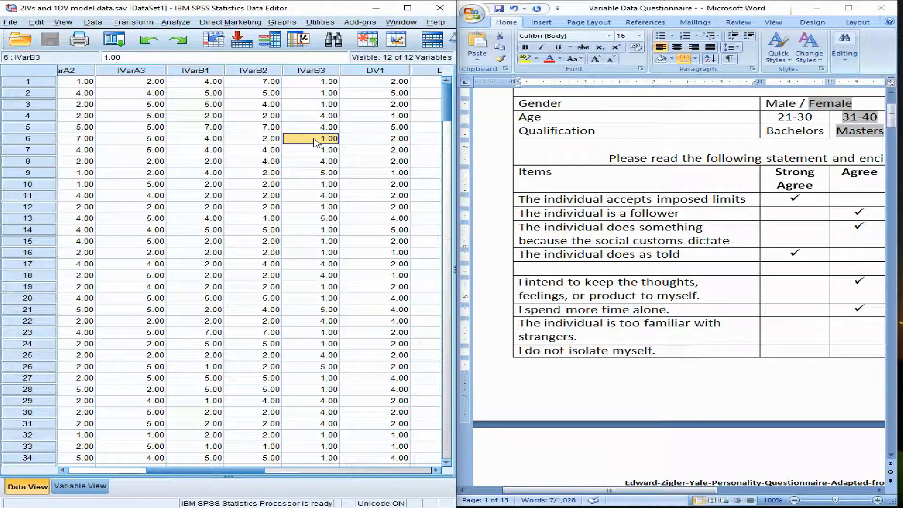
pyautogui.click(309, 81)
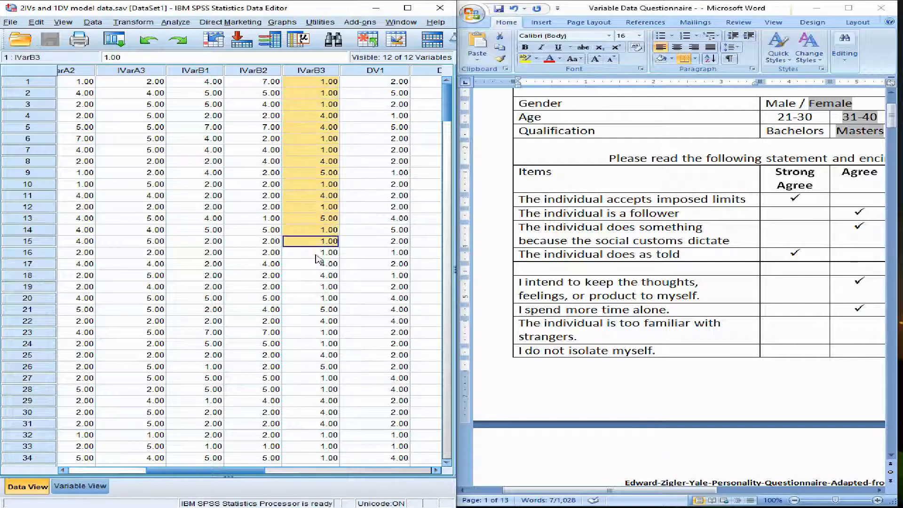
pyautogui.click(310, 229)
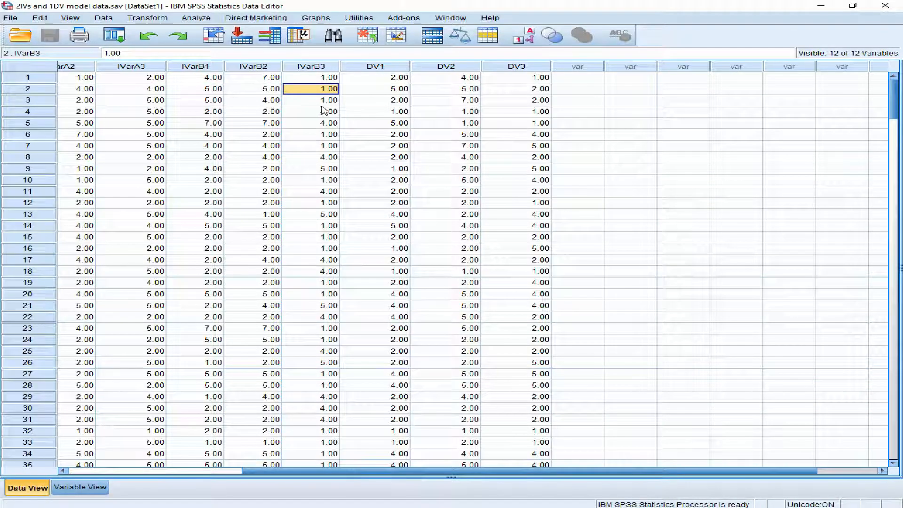
# Open Recode into Different Variables for IVarB3 and name the output InvertIVB3.
pyautogui.click(104, 18)
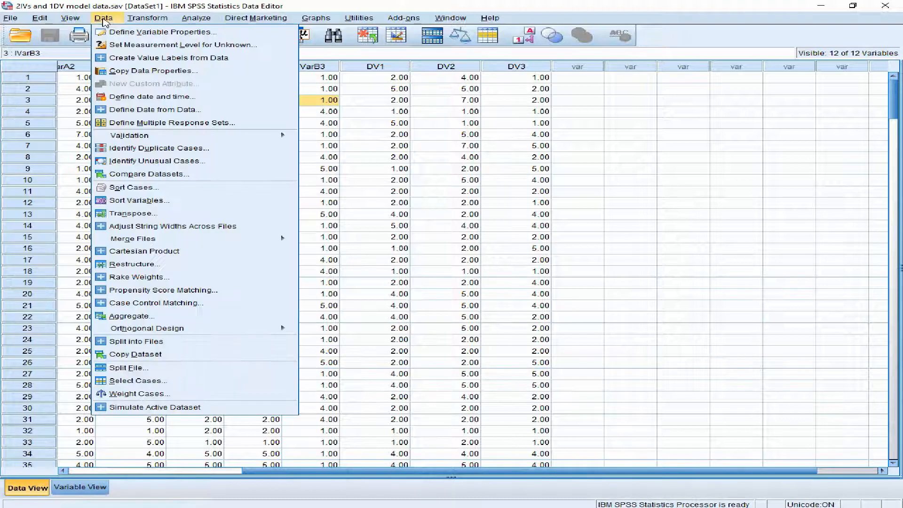
pyautogui.moveTo(167, 57)
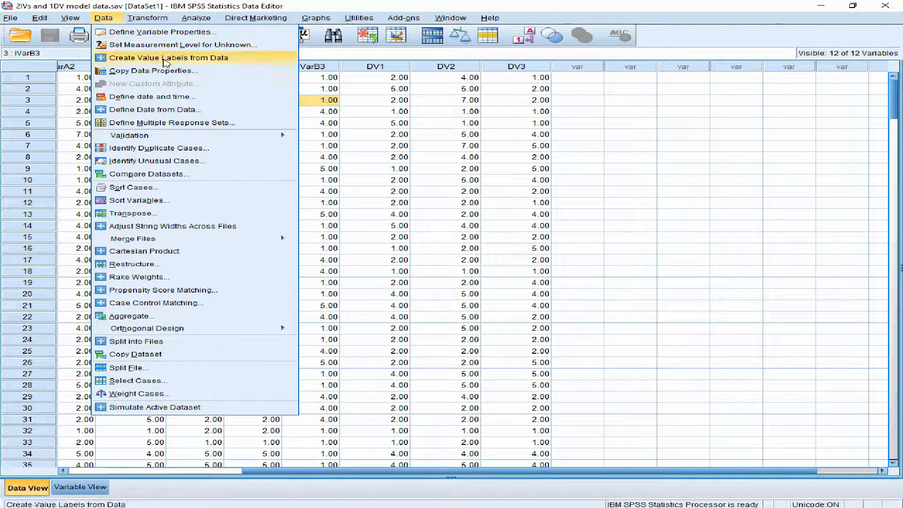
pyautogui.click(148, 17)
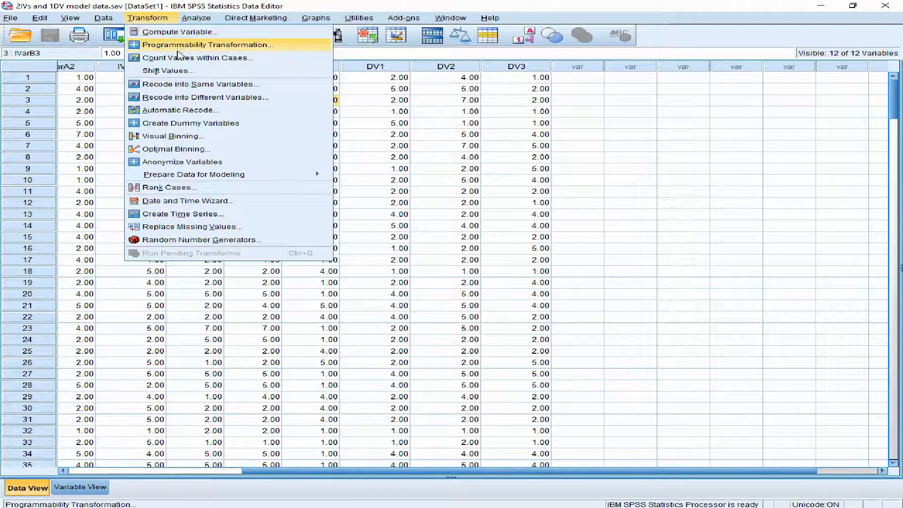
pyautogui.moveTo(204, 96)
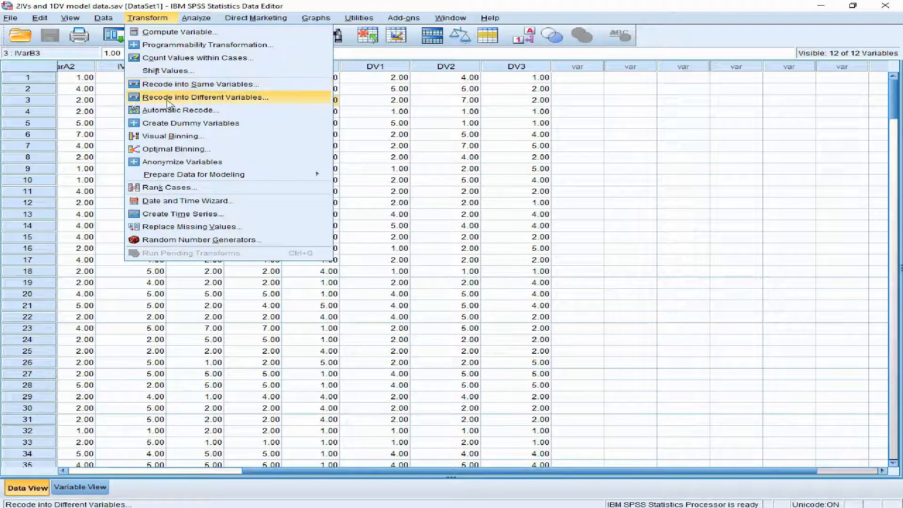
pyautogui.moveTo(238, 106)
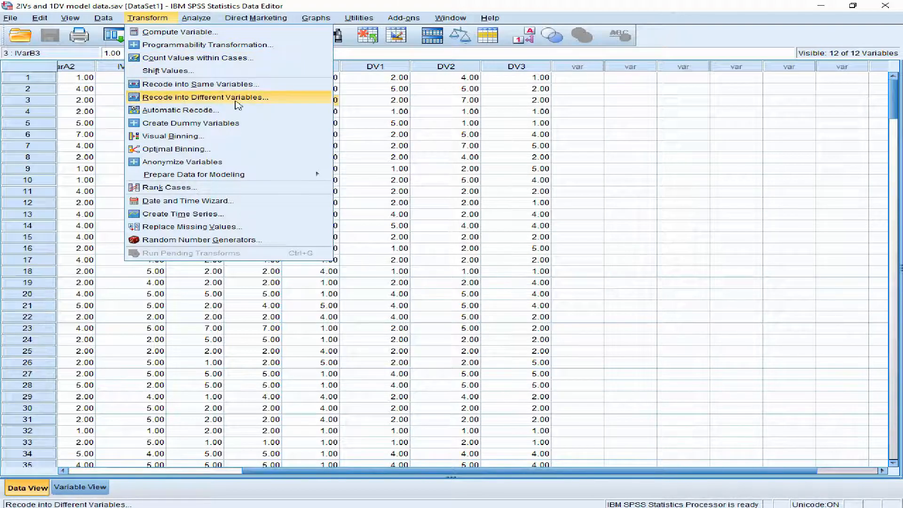
pyautogui.moveTo(199, 83)
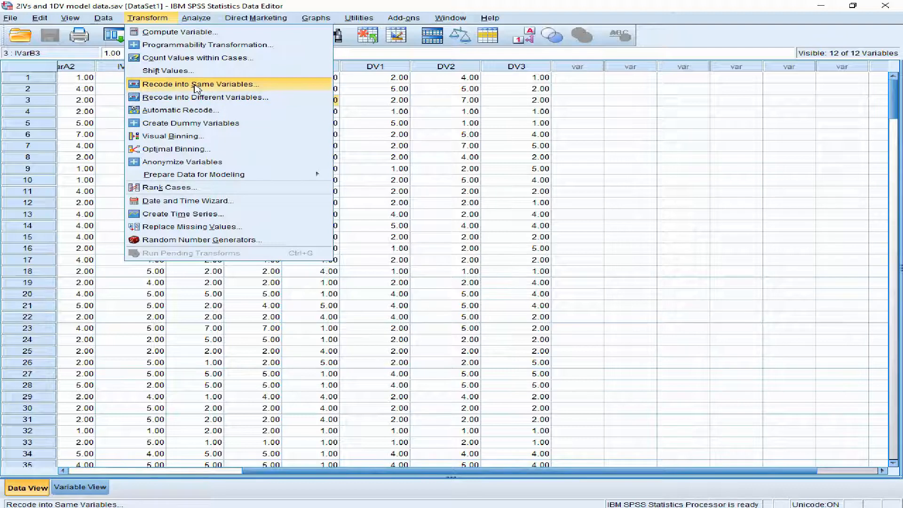
pyautogui.moveTo(205, 97)
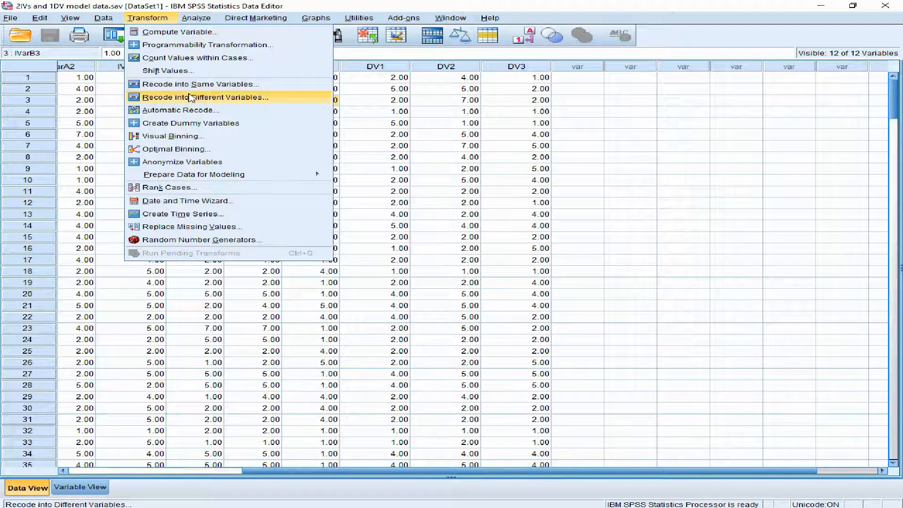
pyautogui.moveTo(196, 107)
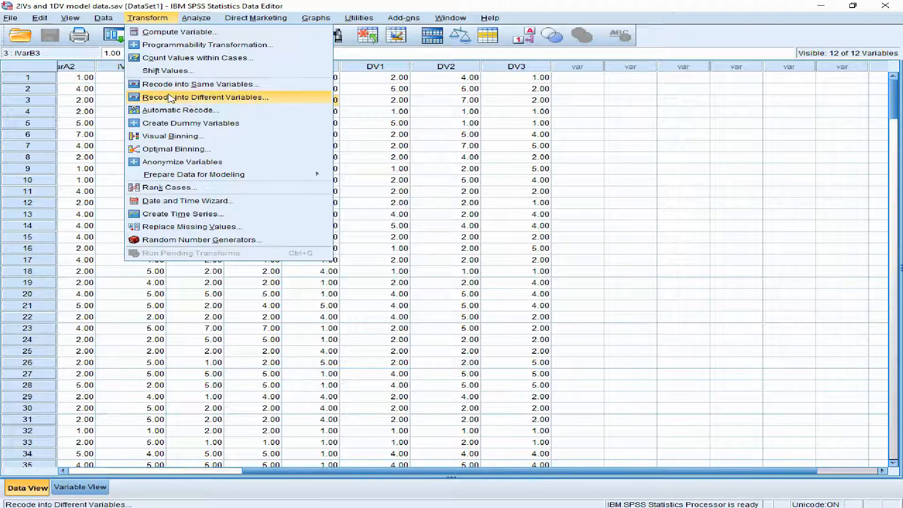
pyautogui.click(204, 97)
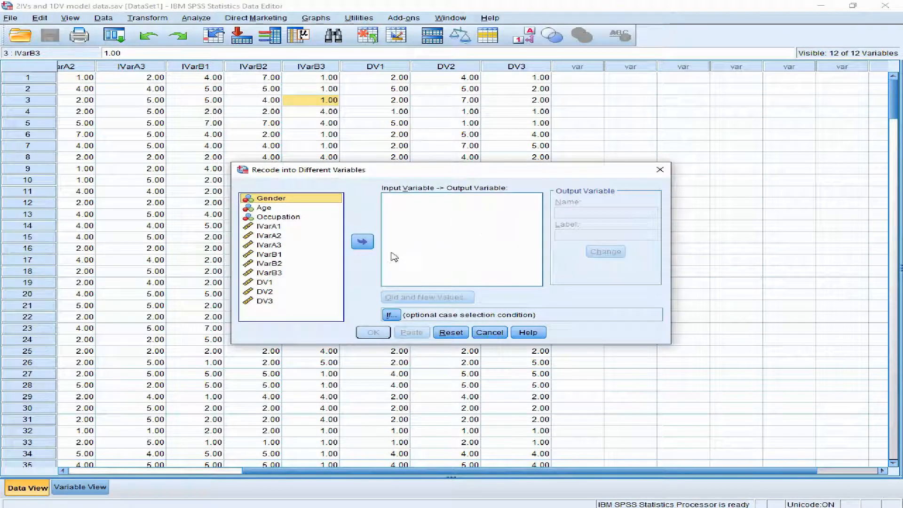
pyautogui.click(271, 272)
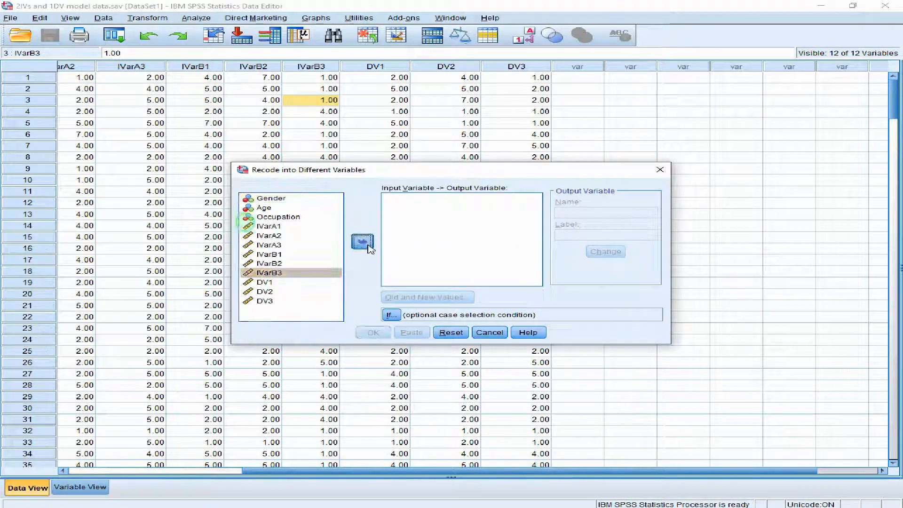
pyautogui.click(362, 240)
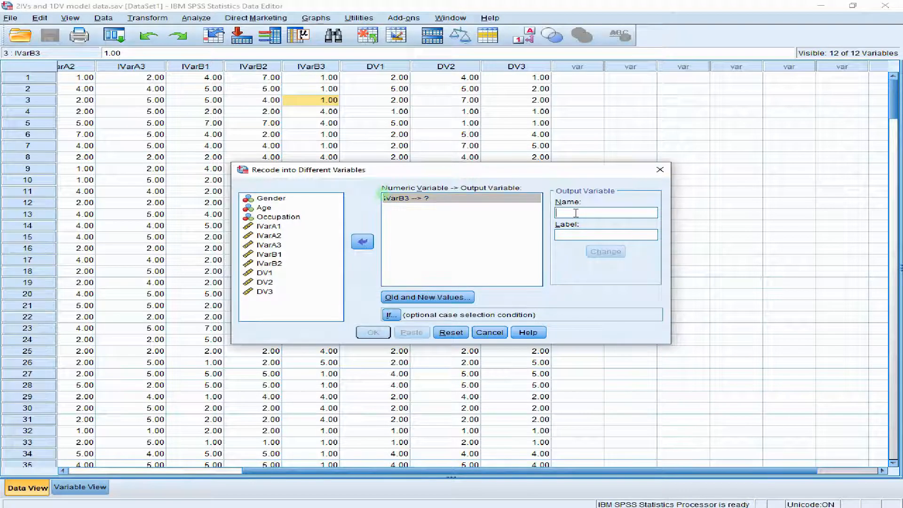
pyautogui.write('Invert')
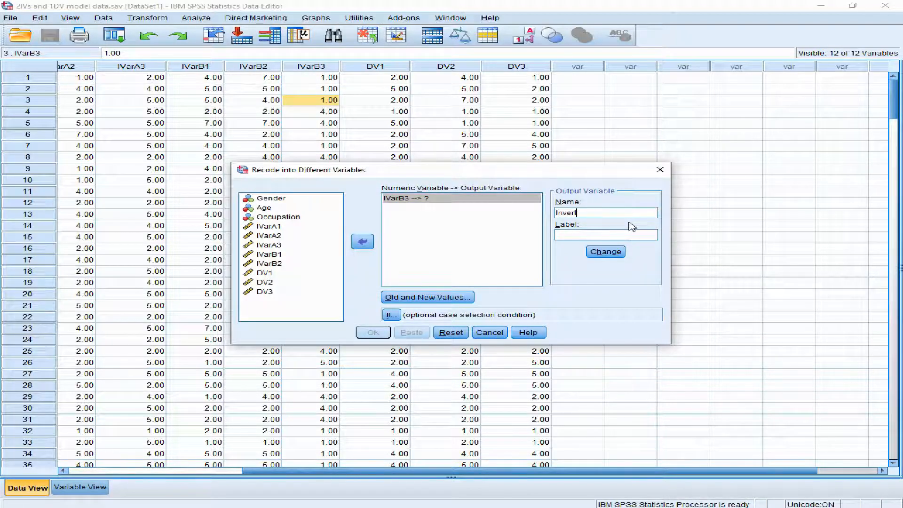
pyautogui.write('IVB')
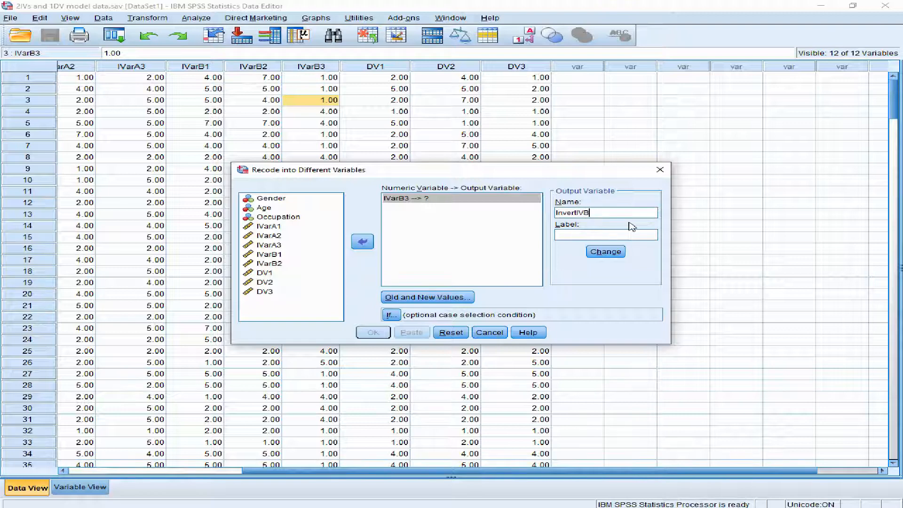
pyautogui.write('3')
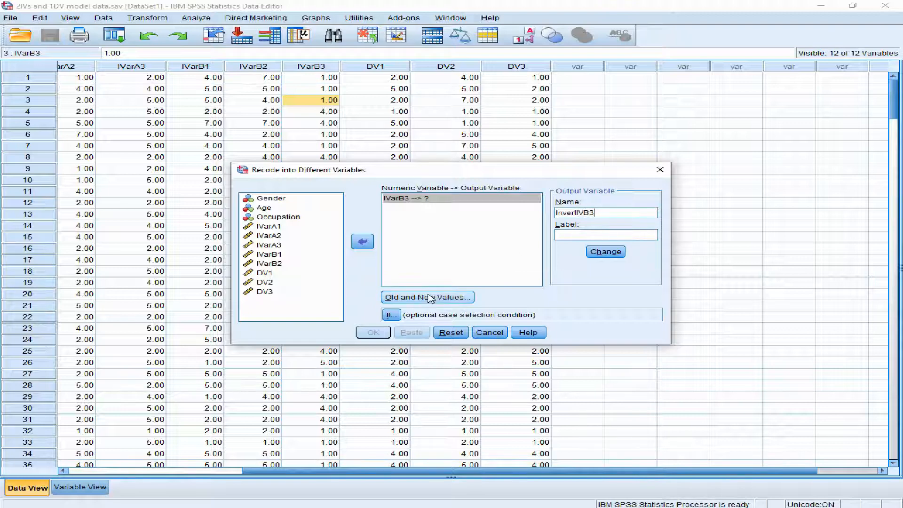
# Enter the recode rules 5→1 and 4→2 under Old and New Values.
pyautogui.click(426, 296)
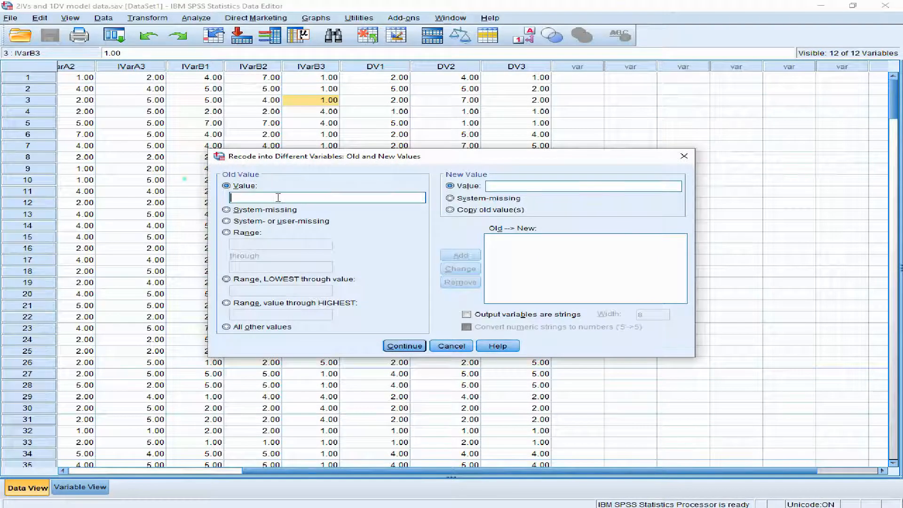
pyautogui.write('5')
pyautogui.click(583, 186)
pyautogui.write('1')
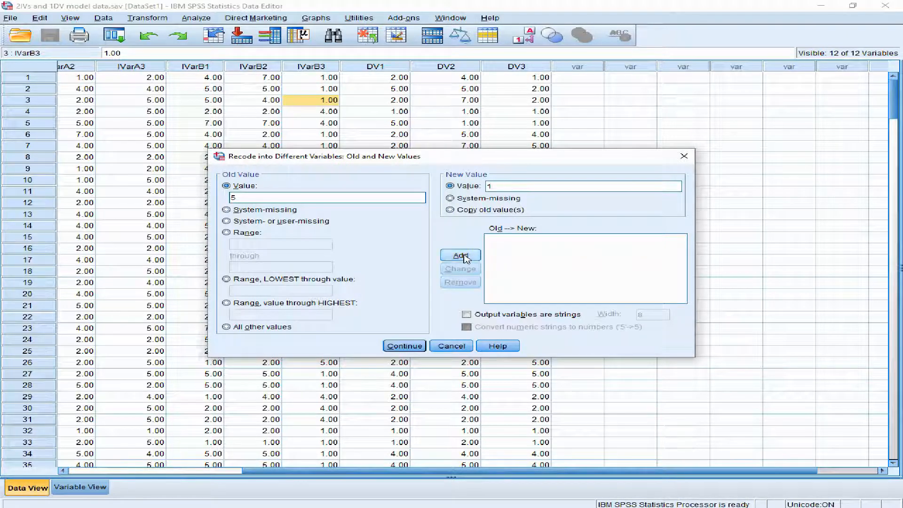
pyautogui.click(460, 255)
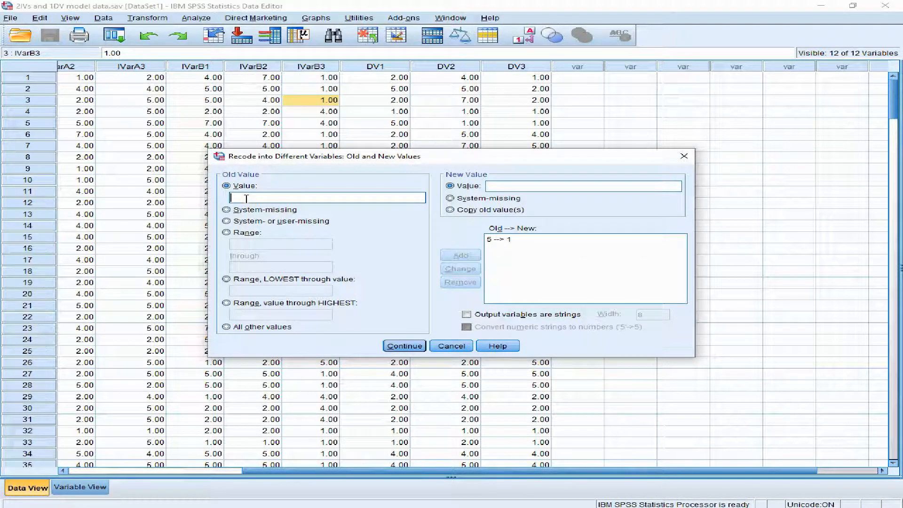
pyautogui.write('4')
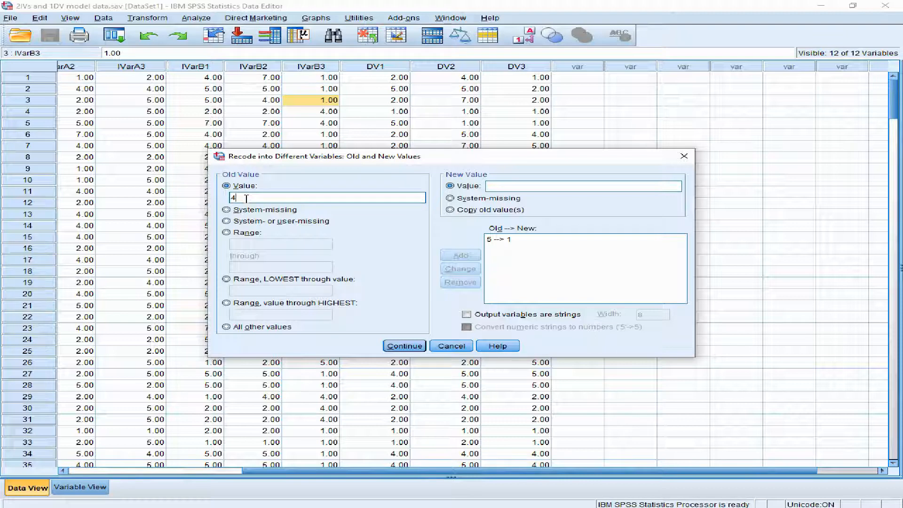
pyautogui.click(581, 186)
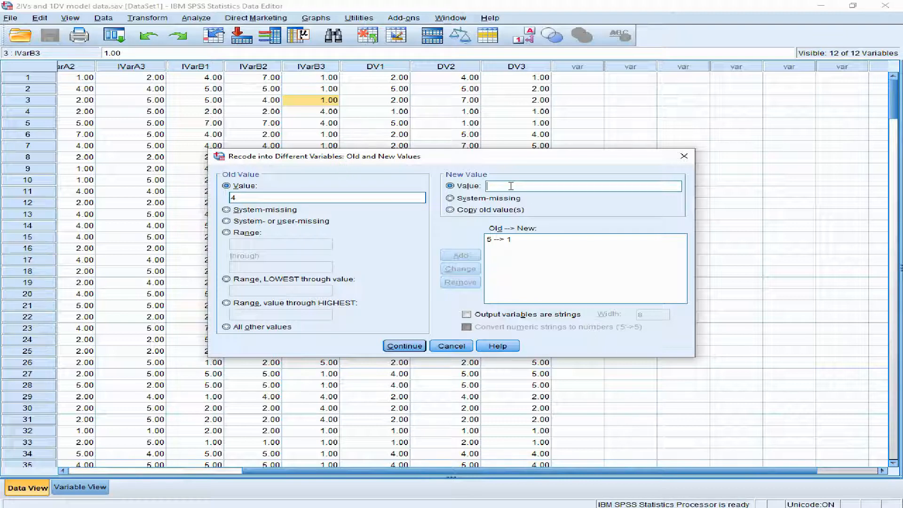
pyautogui.write('2')
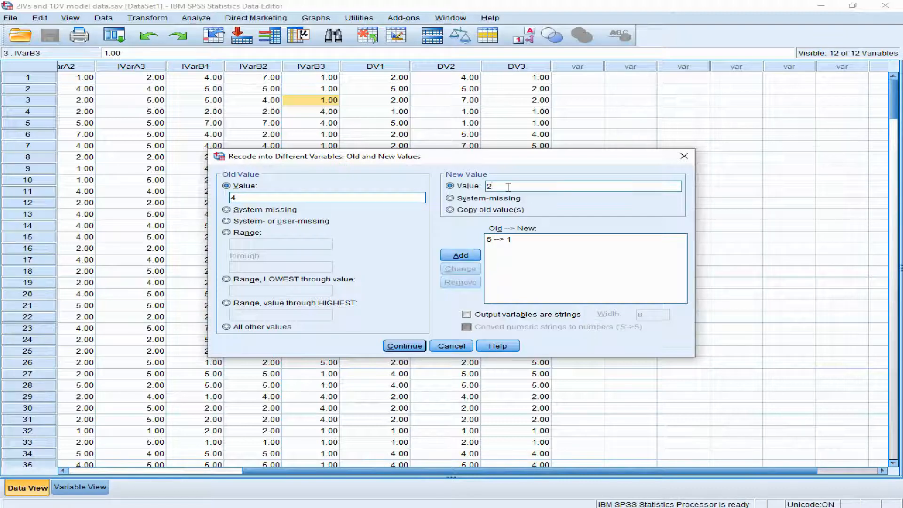
pyautogui.click(460, 254)
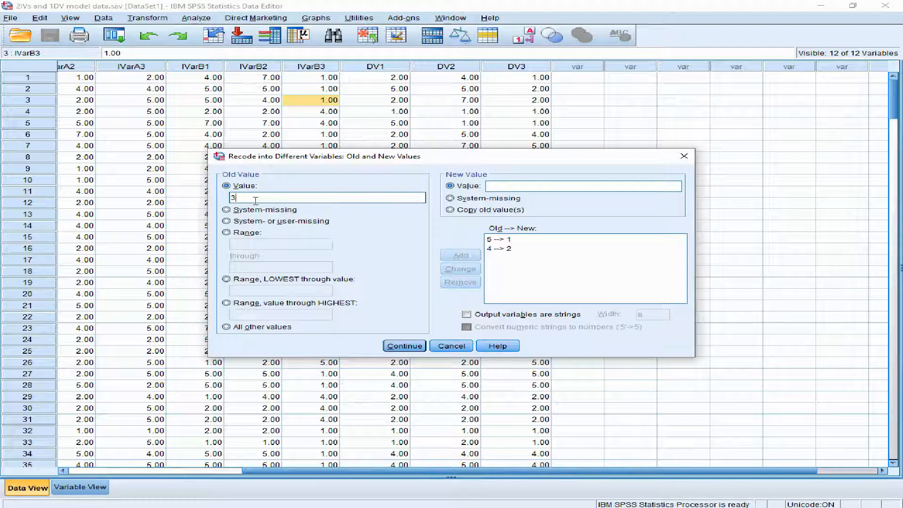
# Add the remaining recode rules 2→4 and 1→5.
pyautogui.click(460, 255)
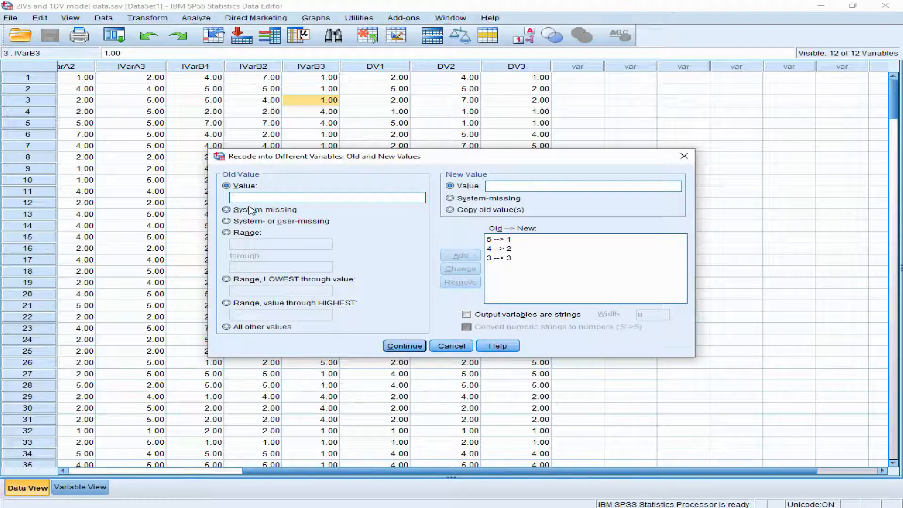
pyautogui.write('2')
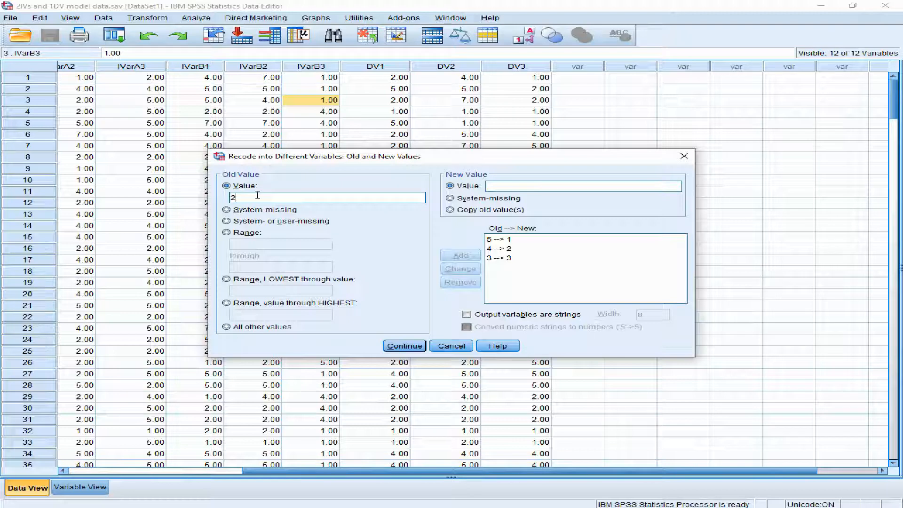
pyautogui.click(581, 187)
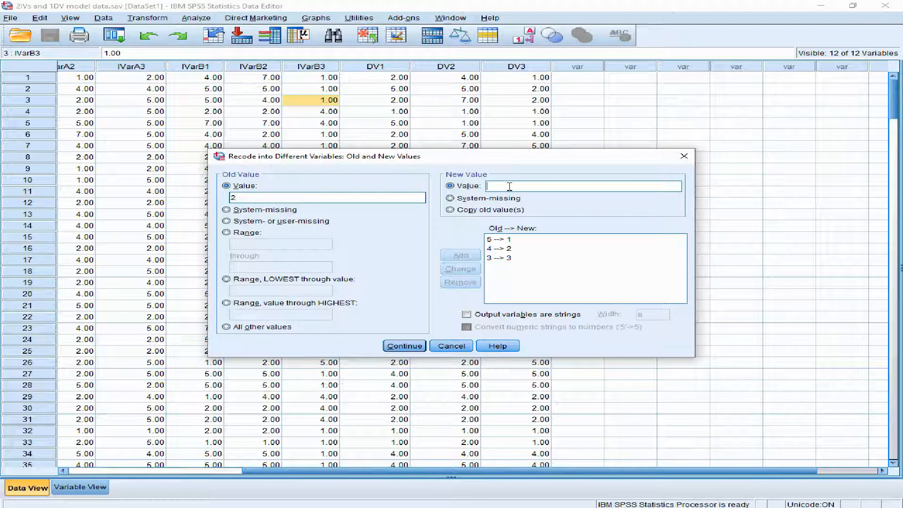
pyautogui.click(459, 255)
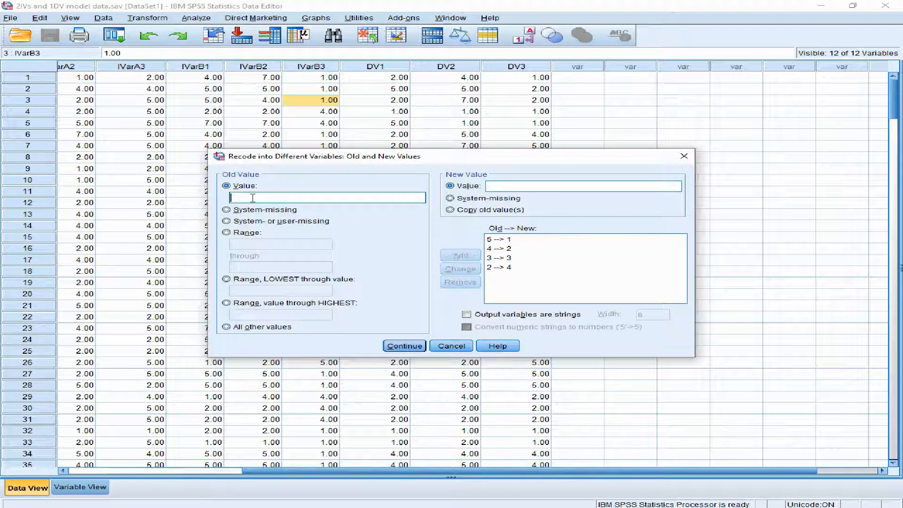
pyautogui.write('1')
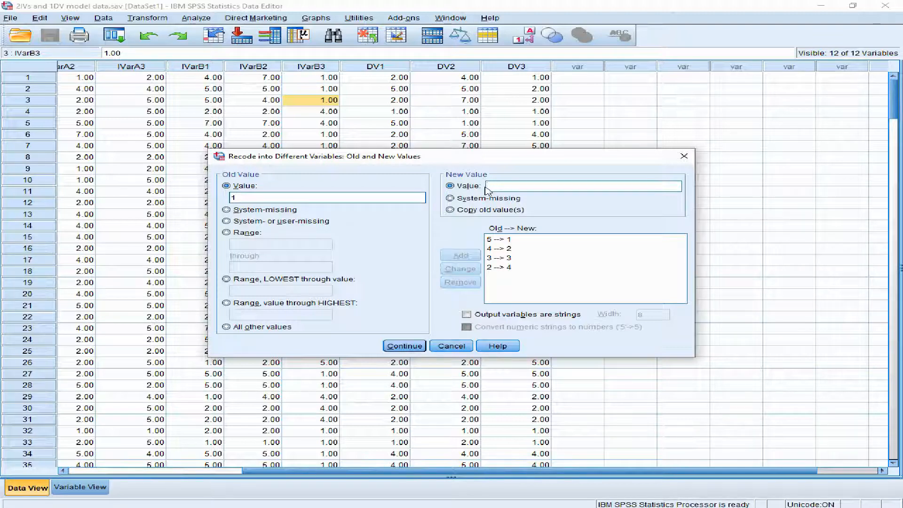
pyautogui.click(459, 255)
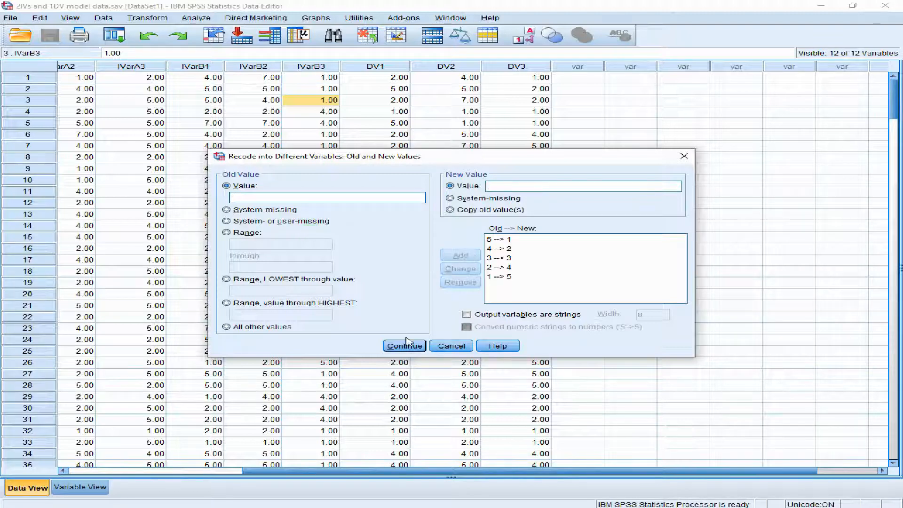
# Confirm the rules, apply output name InvertIVB3, and run the recode.
pyautogui.click(404, 346)
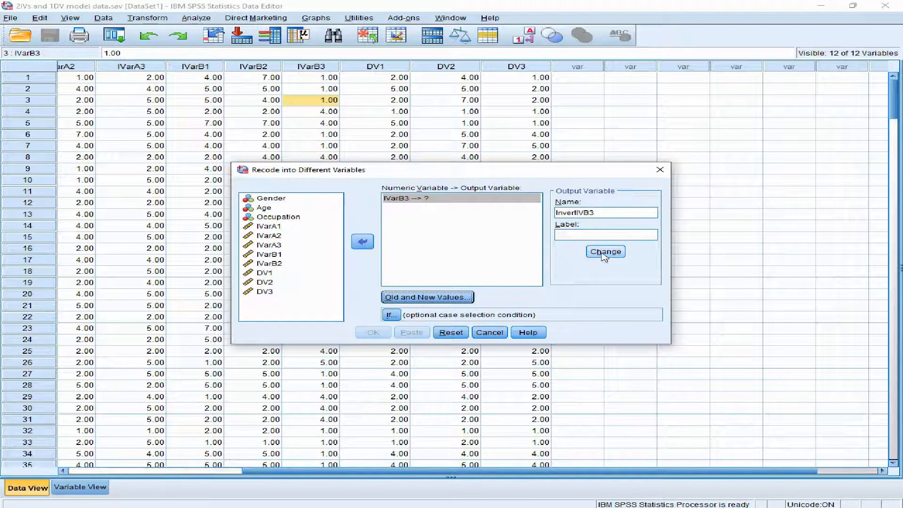
pyautogui.click(605, 251)
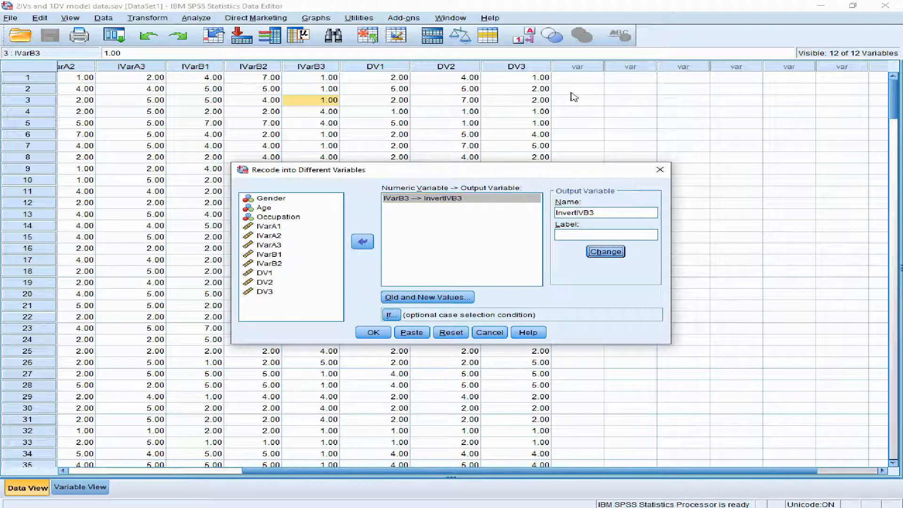
pyautogui.moveTo(353, 395)
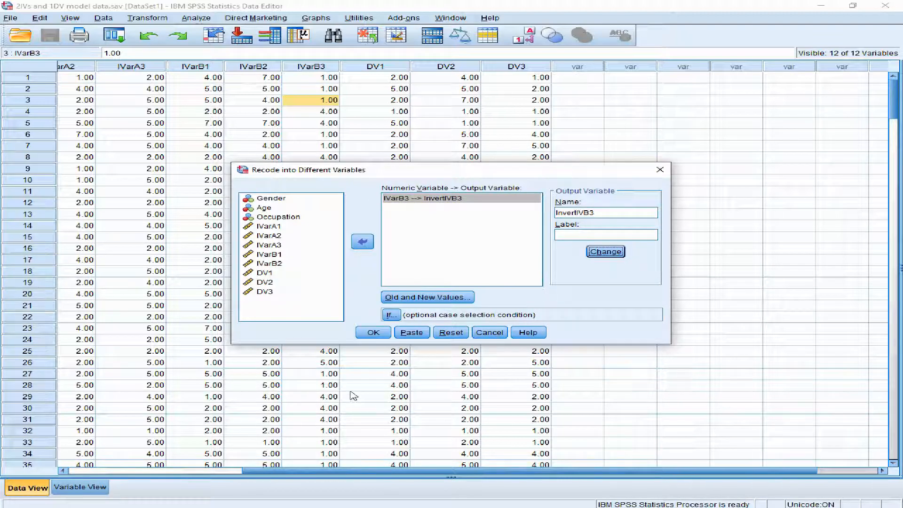
pyautogui.click(373, 332)
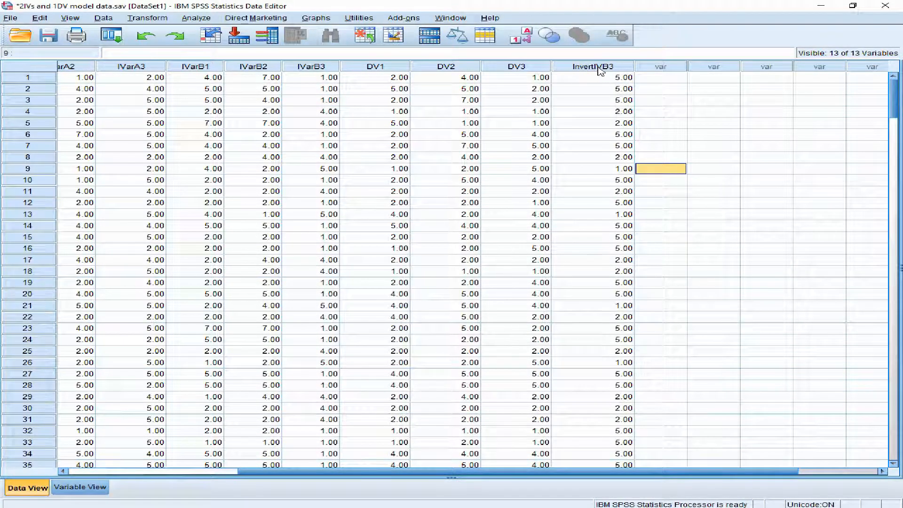
pyautogui.moveTo(609, 85)
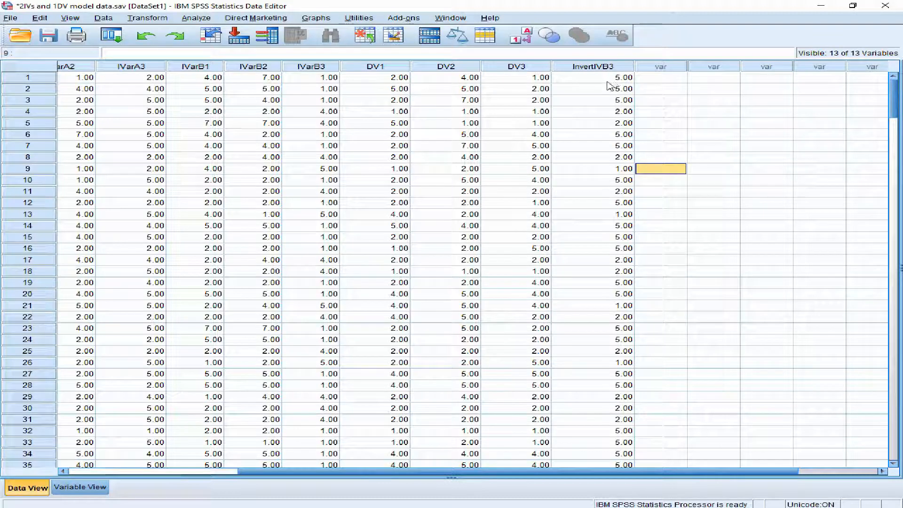
pyautogui.click(602, 77)
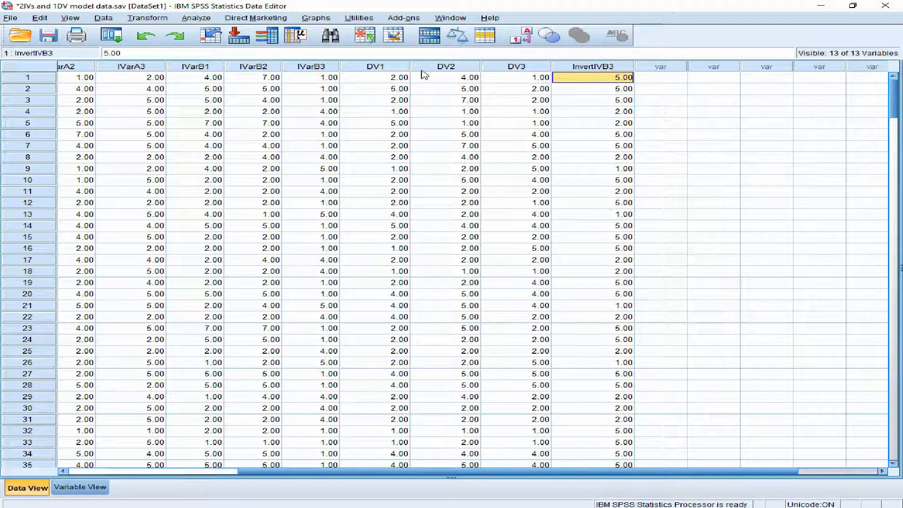
pyautogui.click(309, 77)
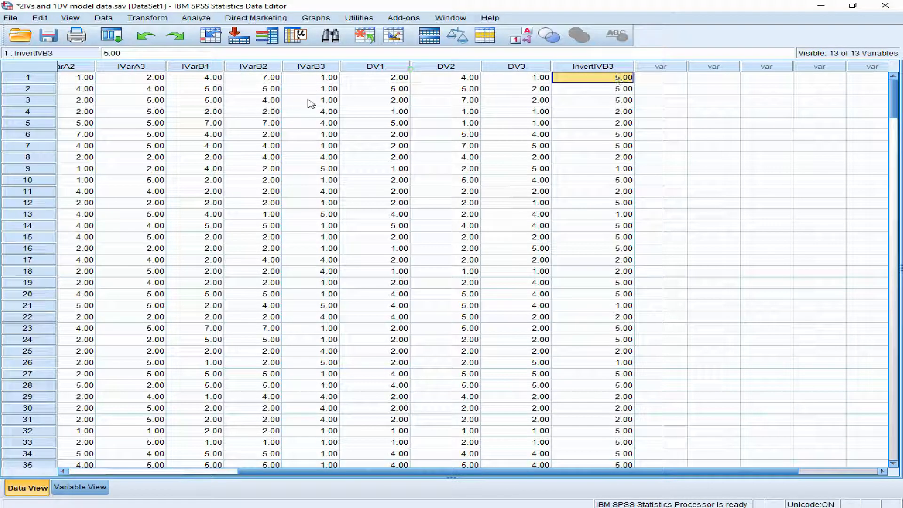
pyautogui.click(310, 89)
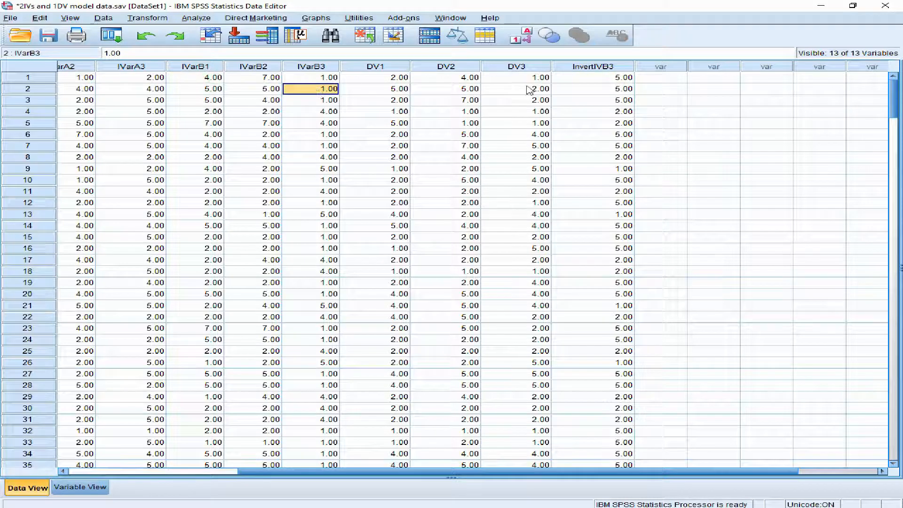
pyautogui.click(599, 100)
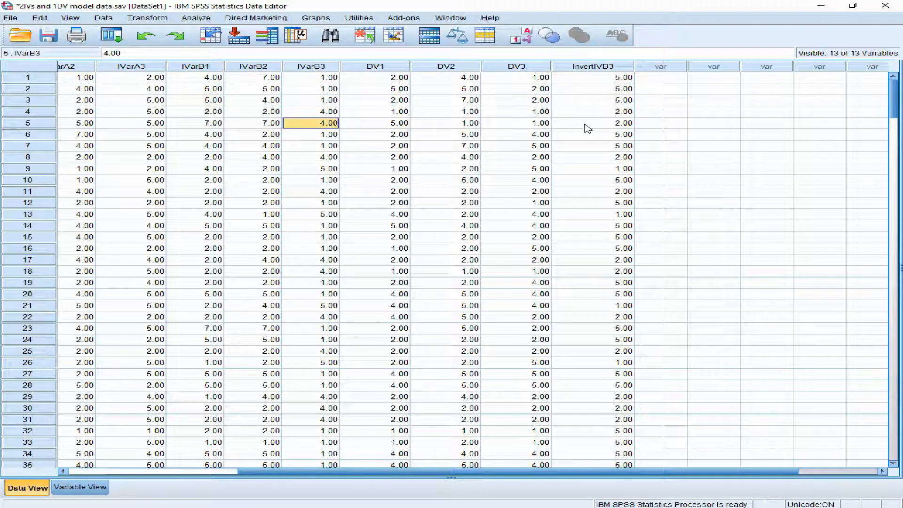
pyautogui.click(600, 134)
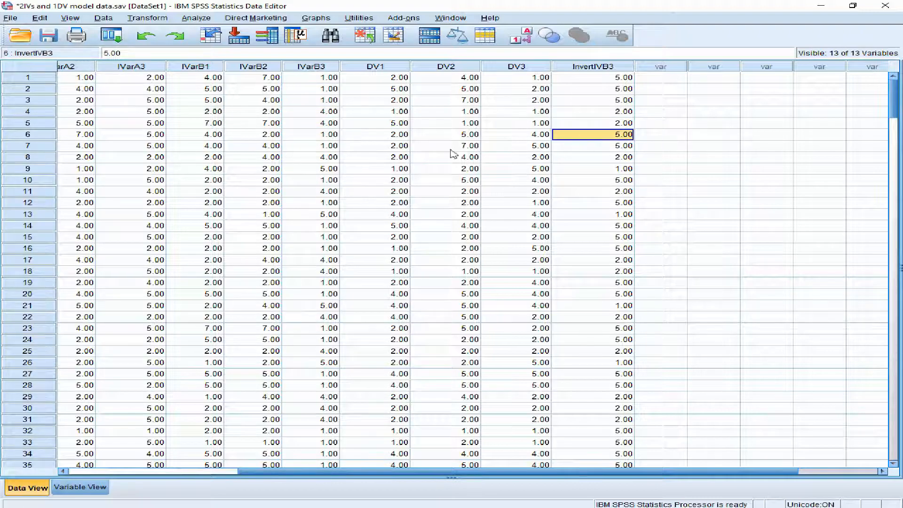
pyautogui.scroll(-3)
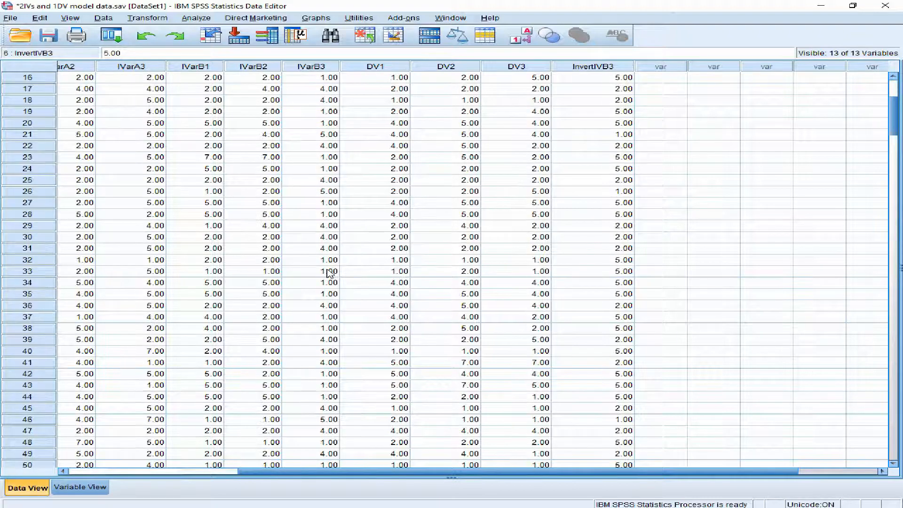
pyautogui.scroll(-3)
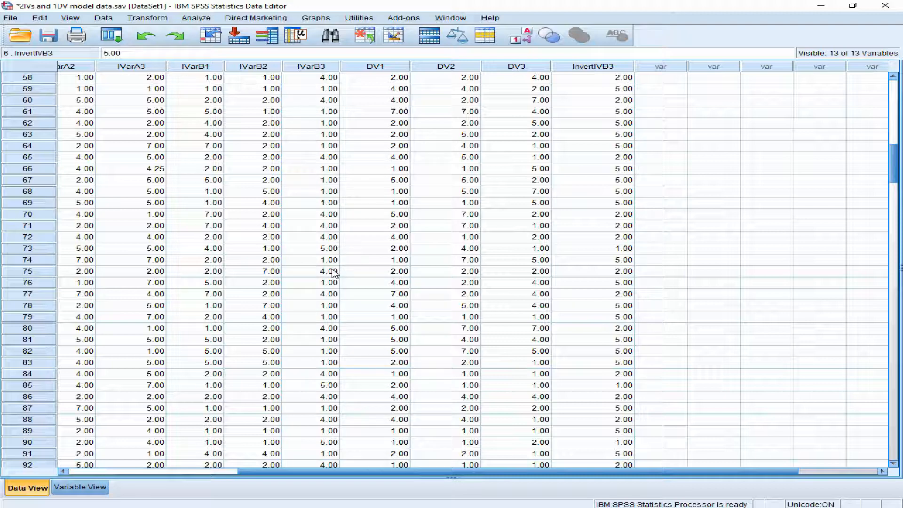
pyautogui.moveTo(373, 279)
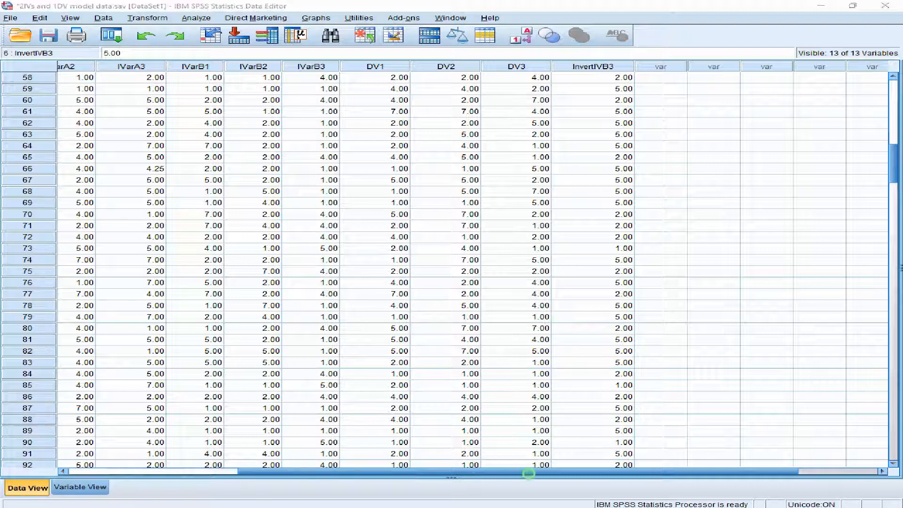
pyautogui.click(805, 500)
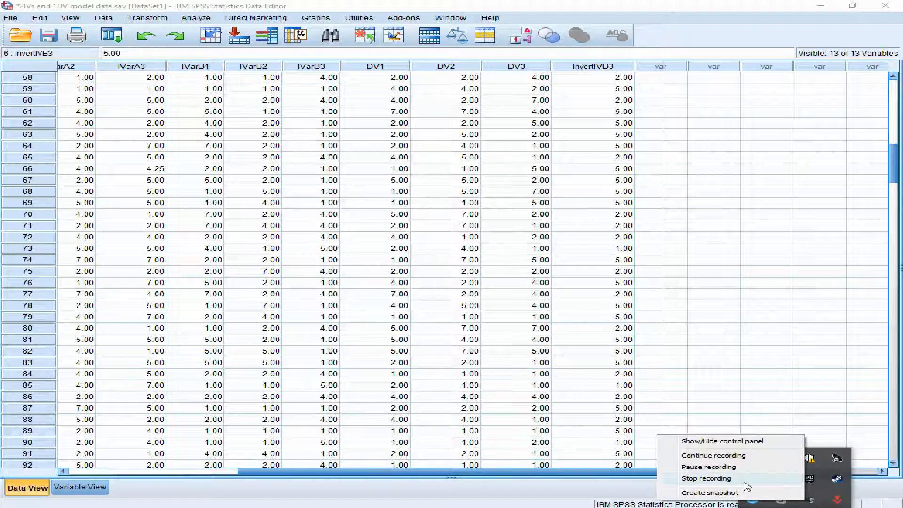
pyautogui.click(706, 478)
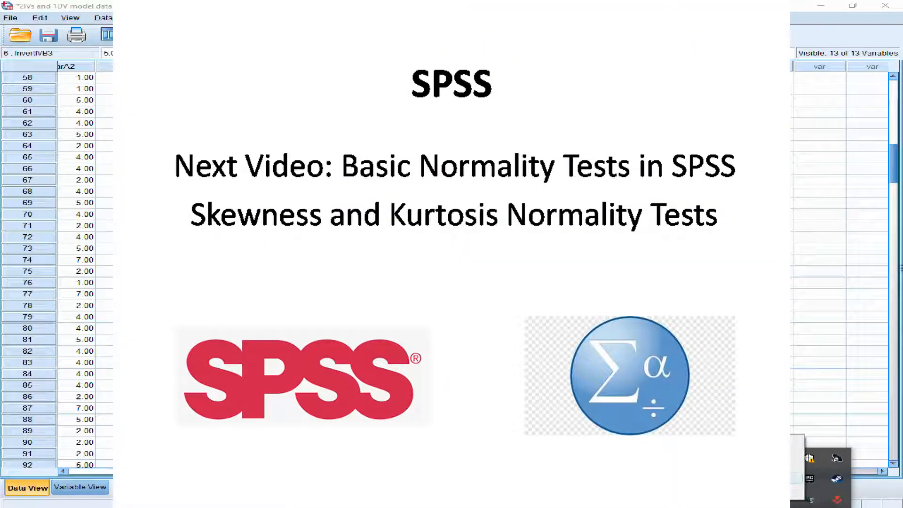